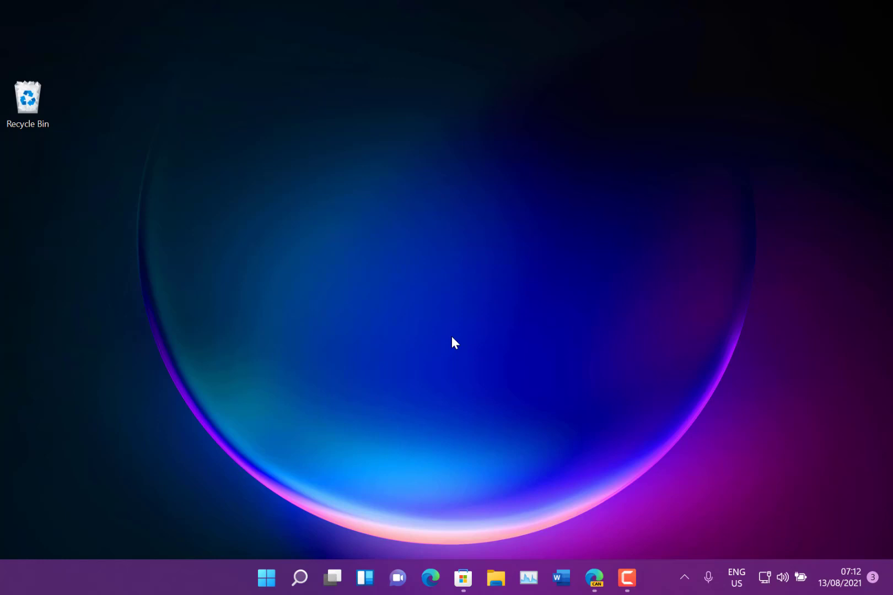
mouse_move(347, 416)
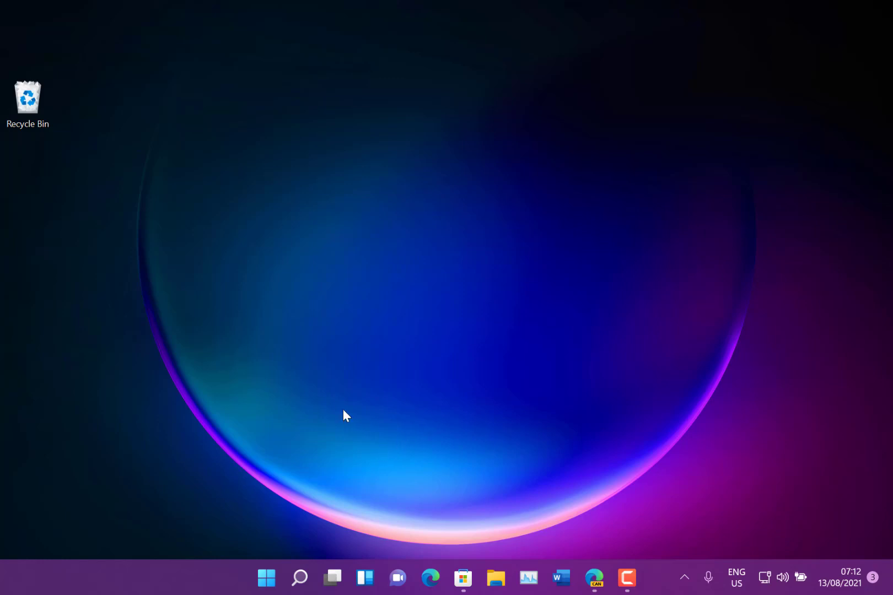
mouse_move(330, 410)
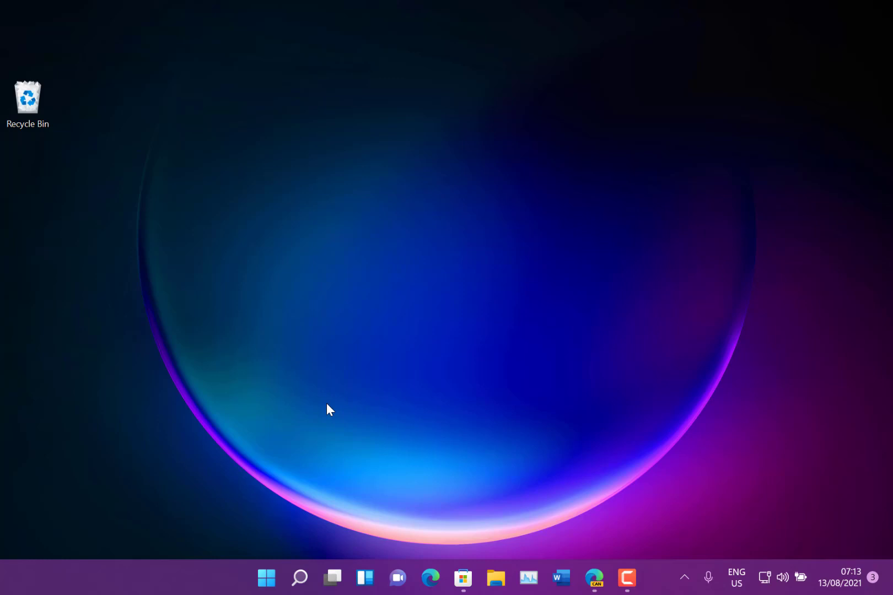
mouse_move(333, 450)
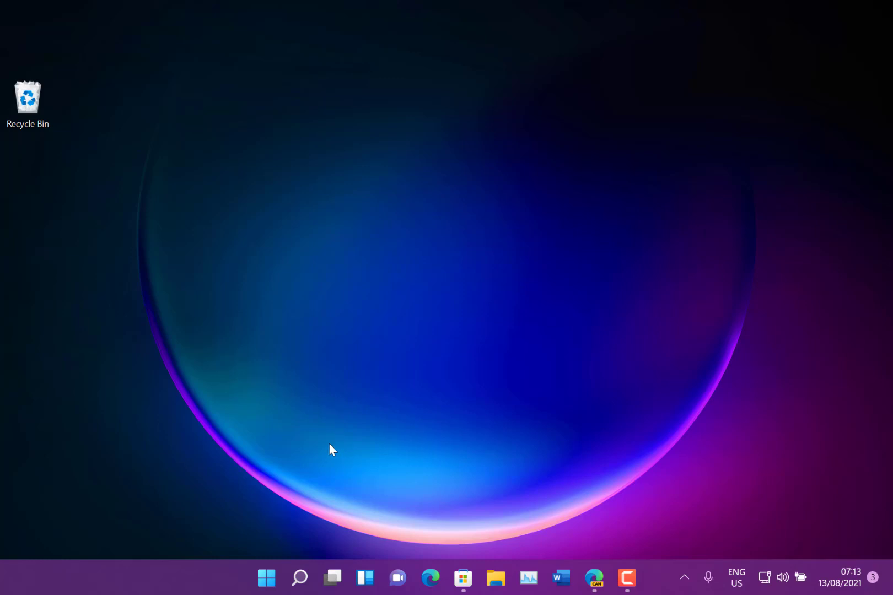
mouse_move(392, 546)
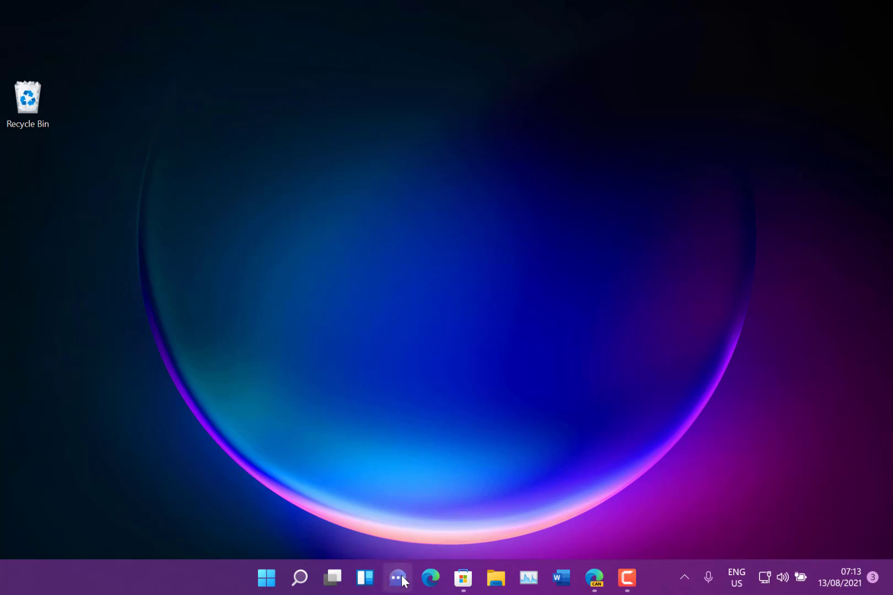
- Bring up the Teams Chat flyout from the taskbar with recent conversations listed
left_click(397, 577)
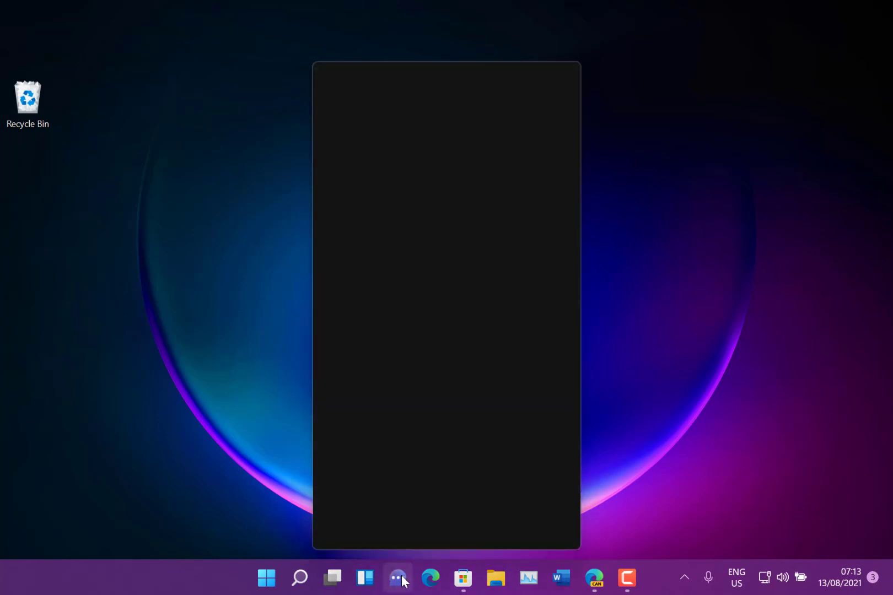
left_click(398, 577)
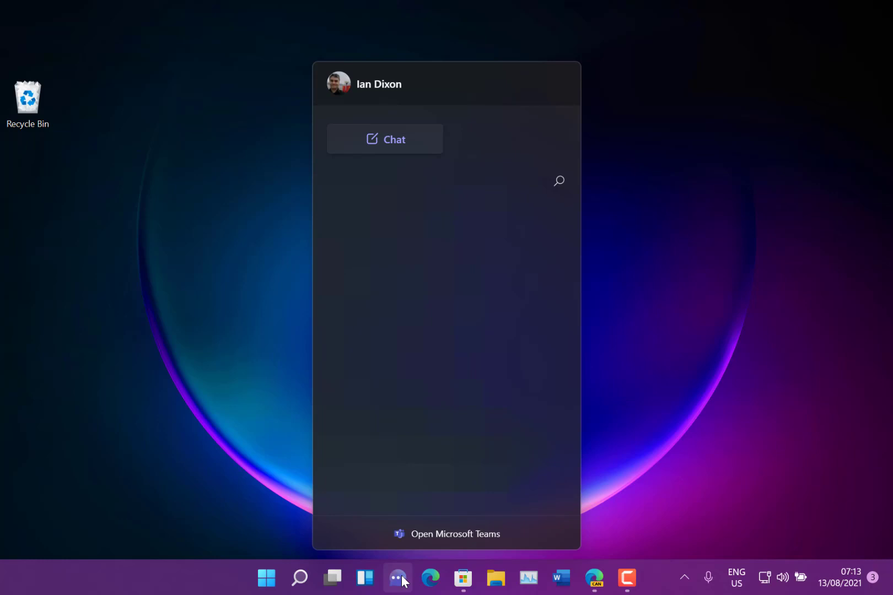
mouse_move(228, 360)
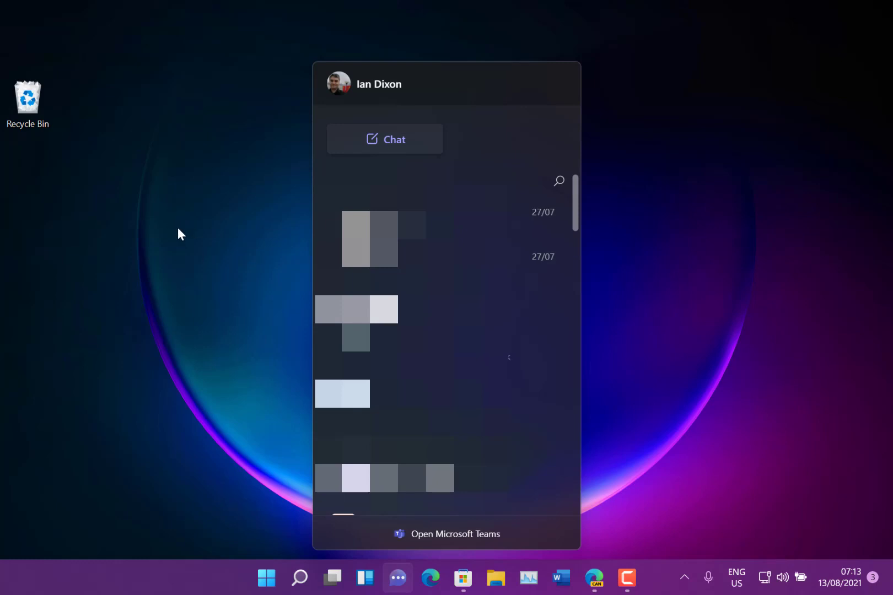
mouse_move(181, 219)
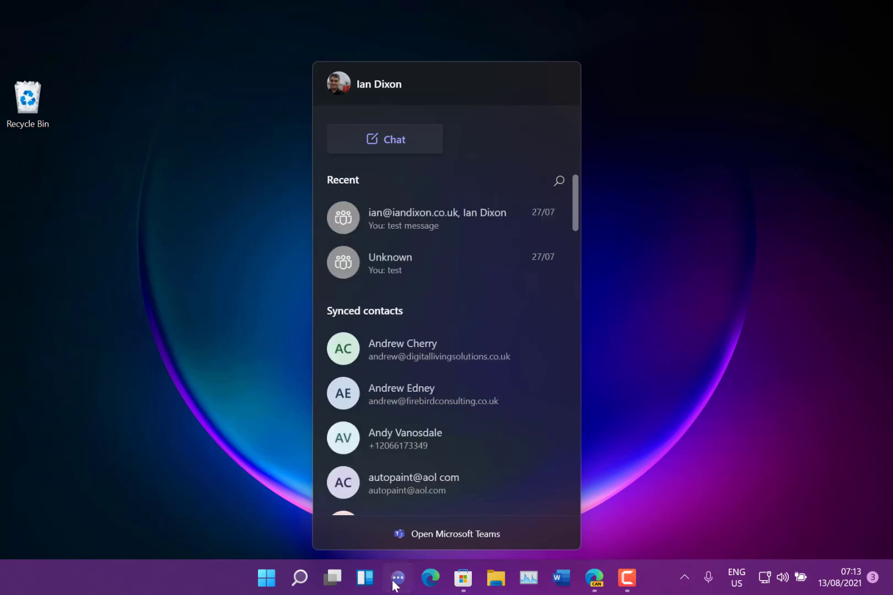
- Dismiss the chat flyout and search Windows for 'snipping Tool'
left_click(397, 578)
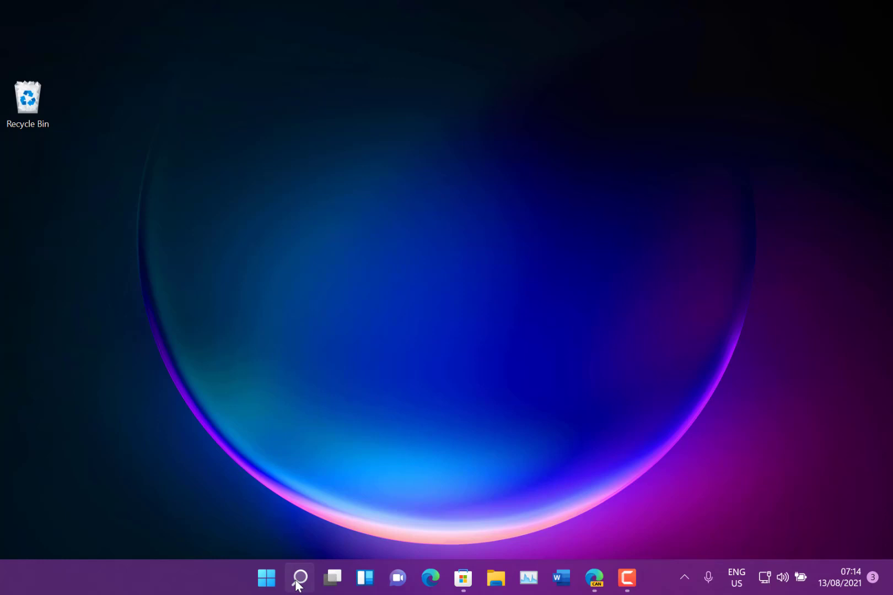
left_click(299, 577)
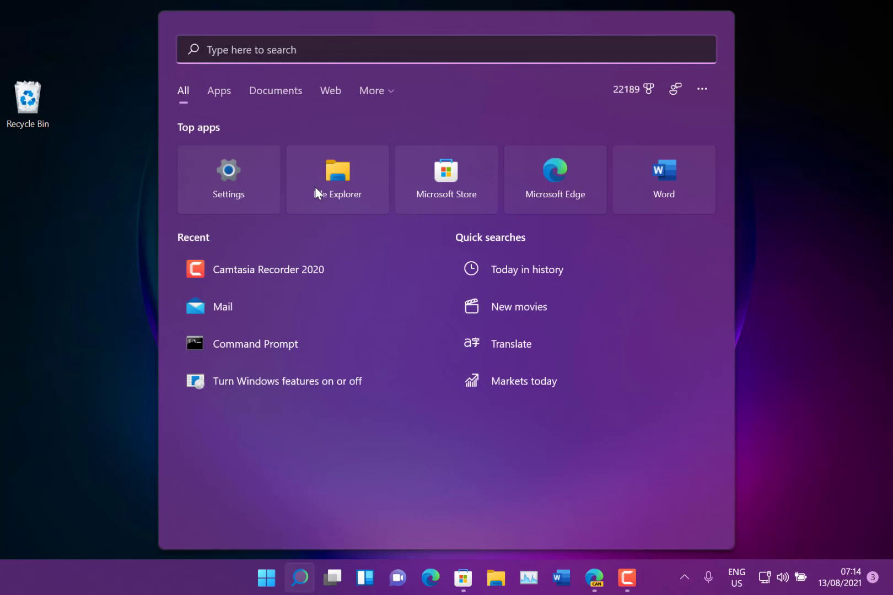
type("snipping Tool")
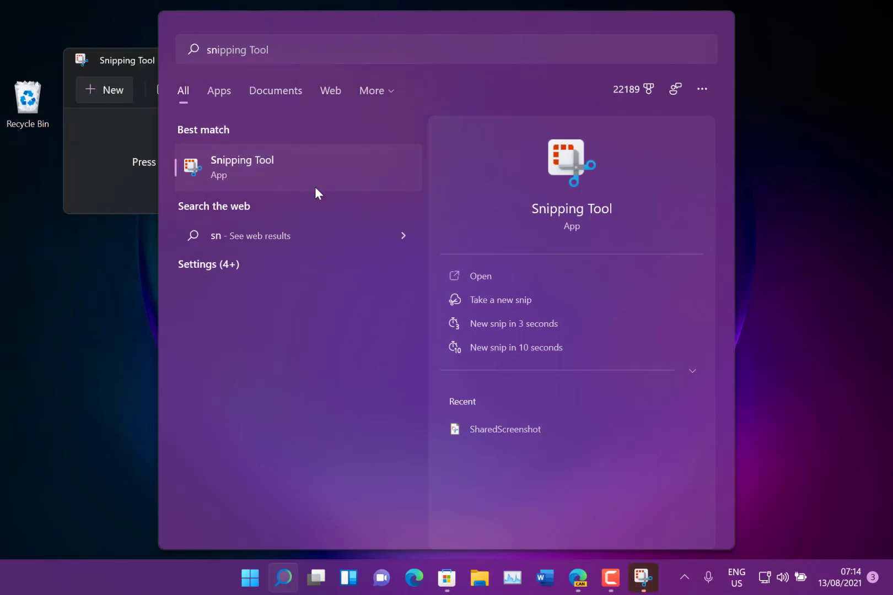
- Launch Snipping Tool from the results and begin a new rectangle snip
left_click(242, 166)
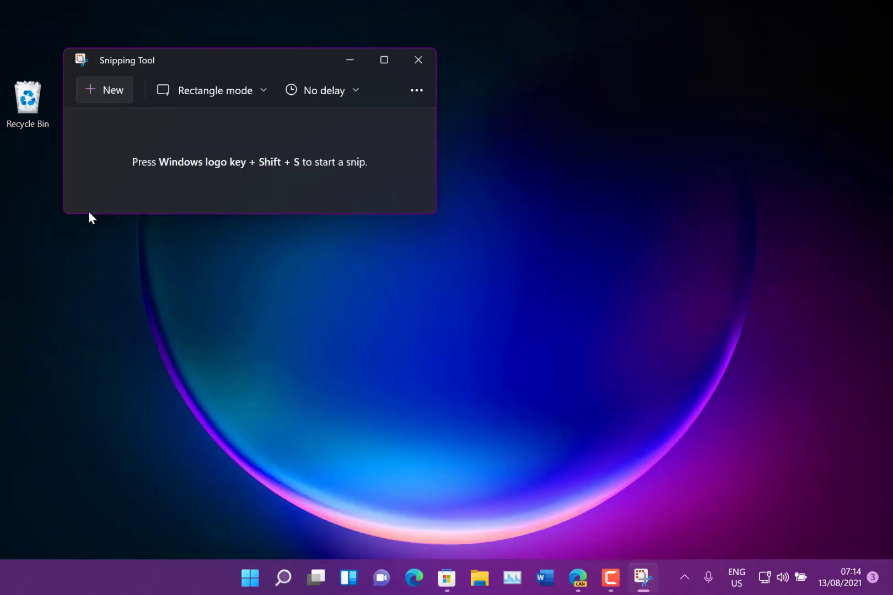
mouse_move(335, 98)
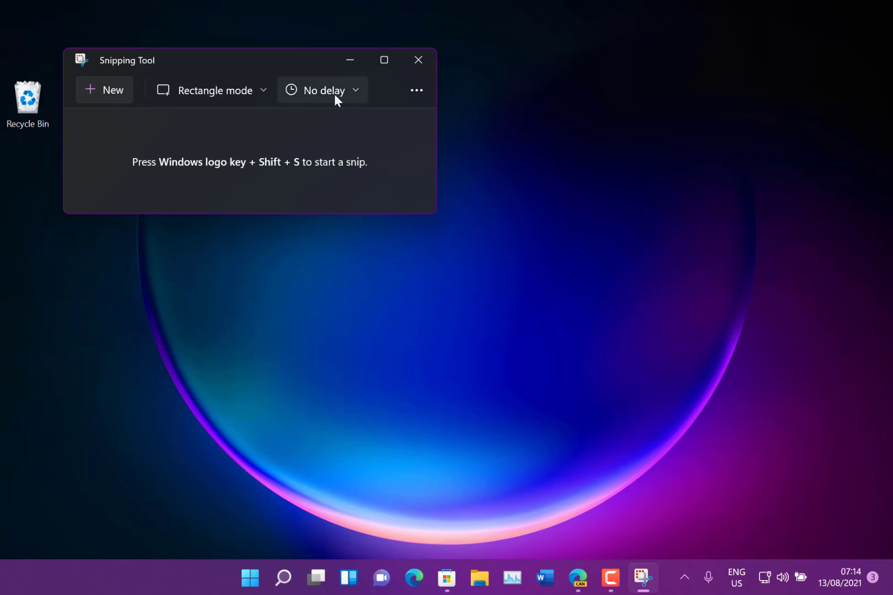
mouse_move(211, 91)
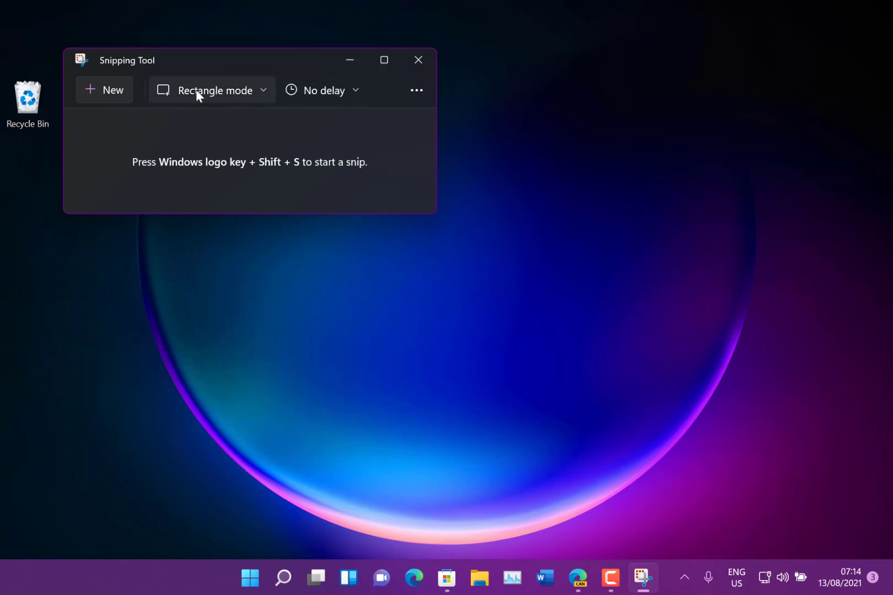
mouse_move(223, 154)
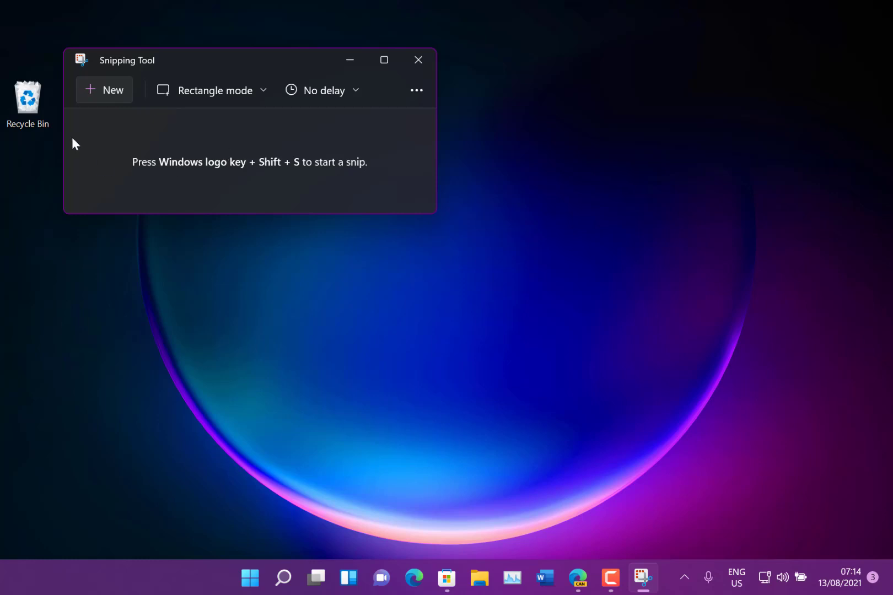
mouse_move(99, 92)
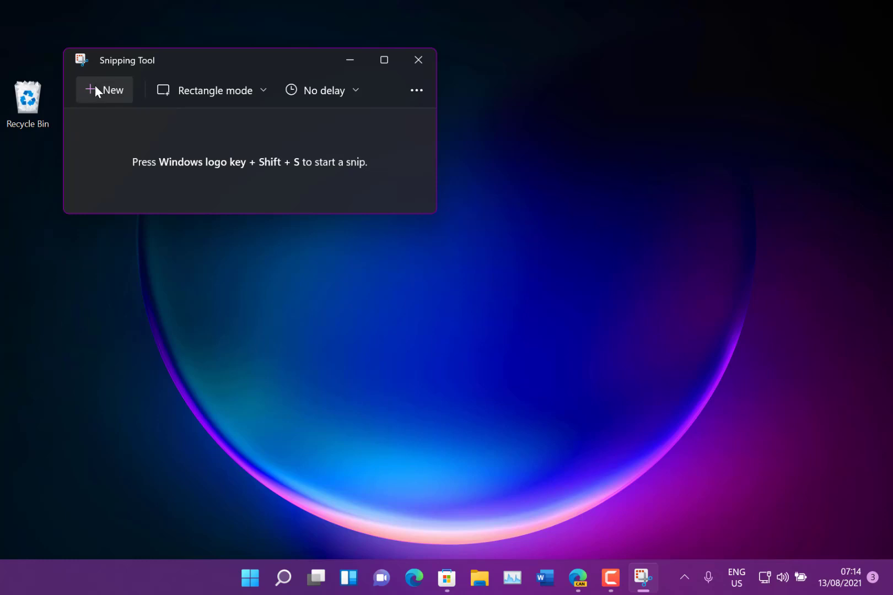
left_click(105, 89)
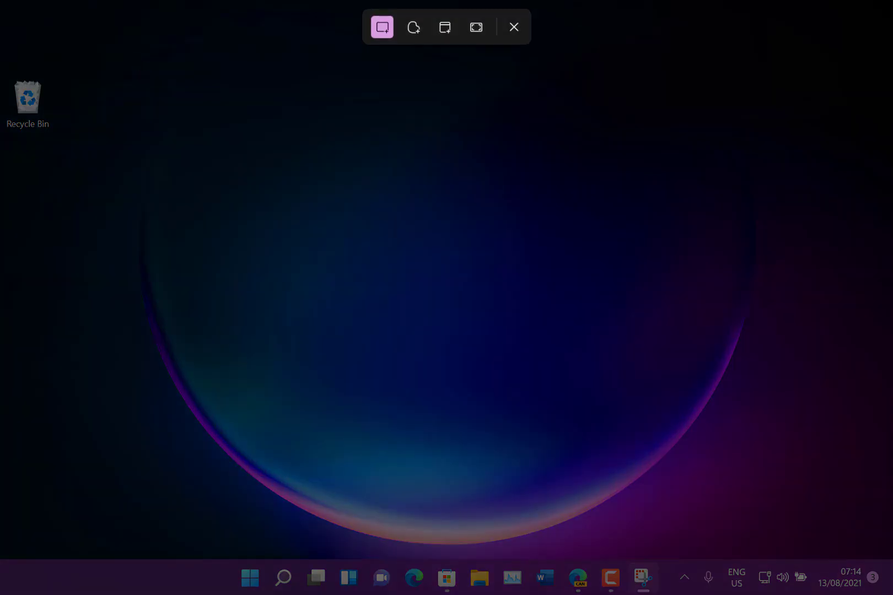
- Capture a square of the wallpaper, bring the snip up and copy it to the clipboard
left_click_drag(192, 121, 649, 526)
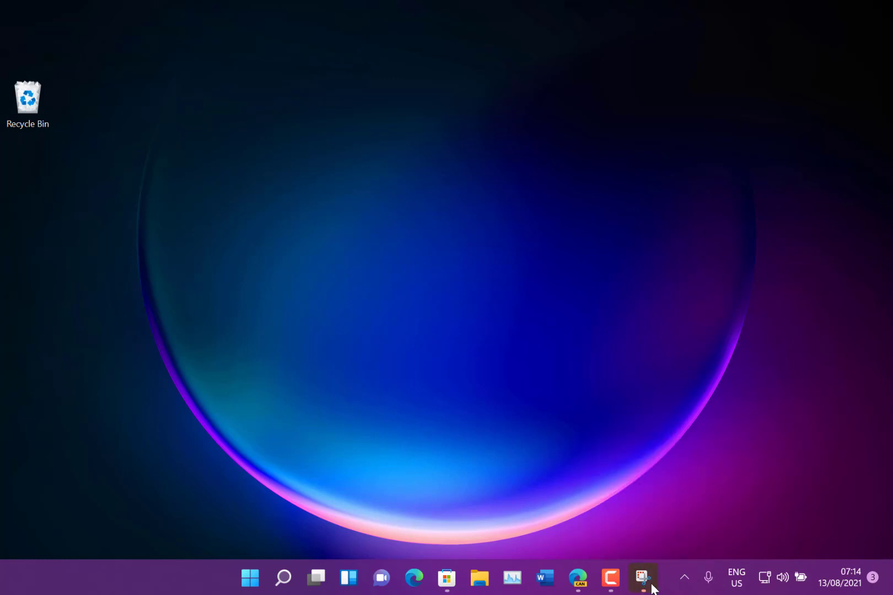
left_click(643, 577)
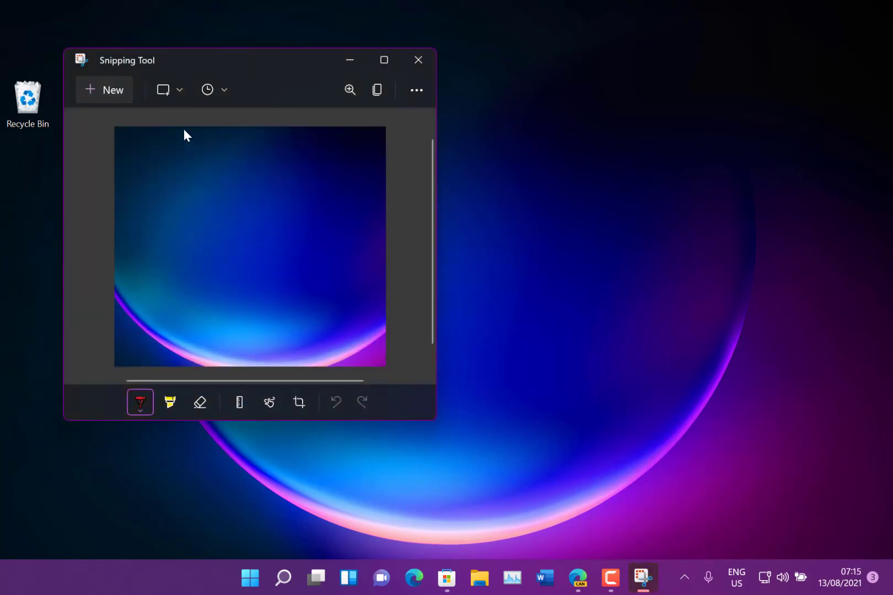
mouse_move(376, 91)
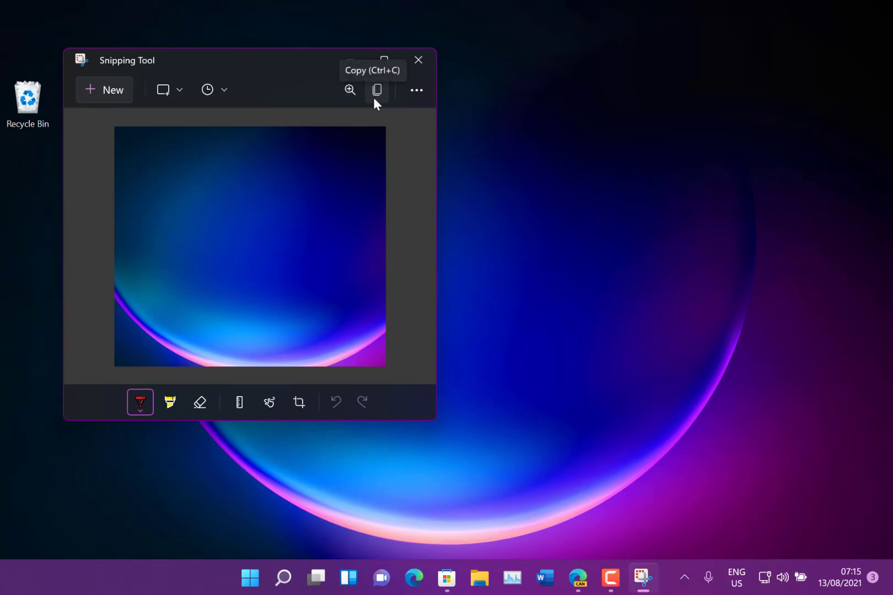
left_click(375, 89)
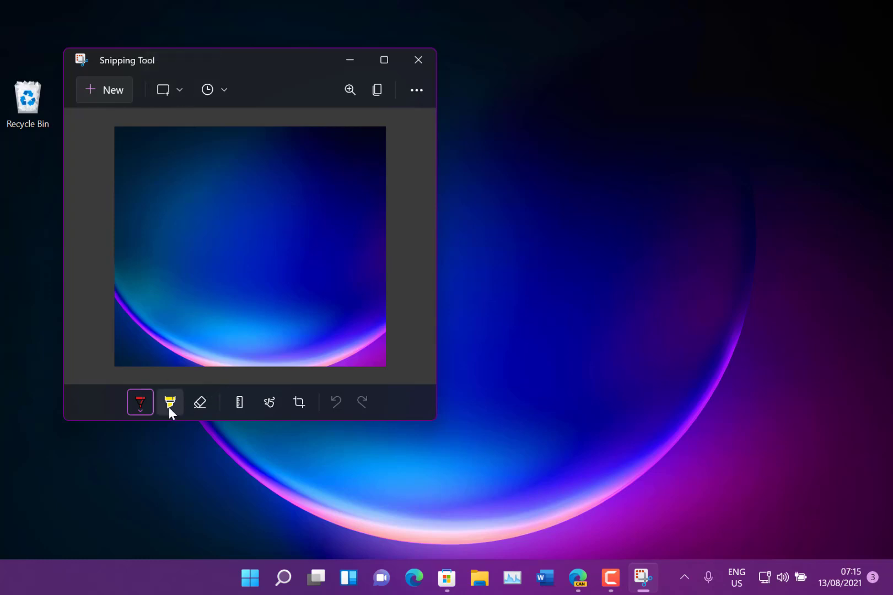
- Mark up the snip with a freehand stroke, show the ruler and draw a straight line along it
left_click_drag(185, 241, 352, 313)
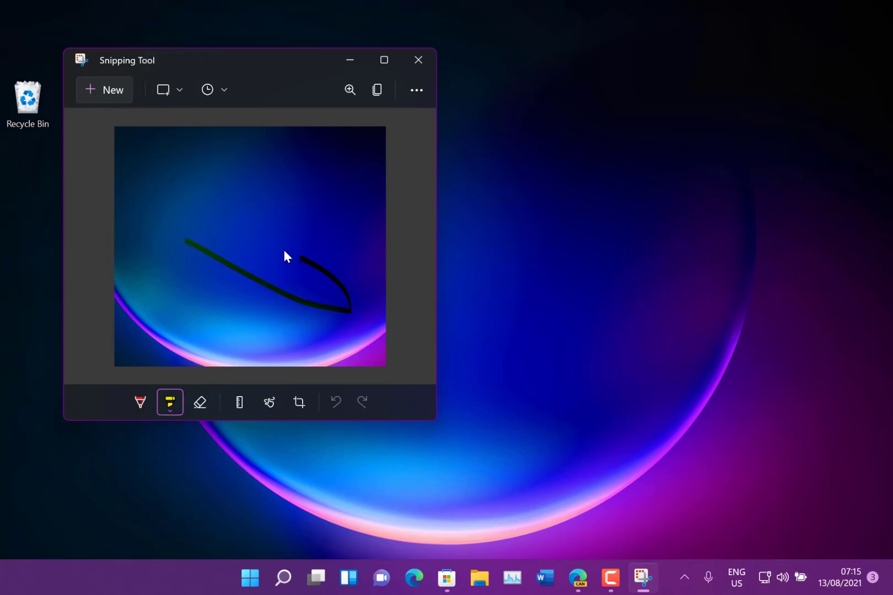
left_click(238, 403)
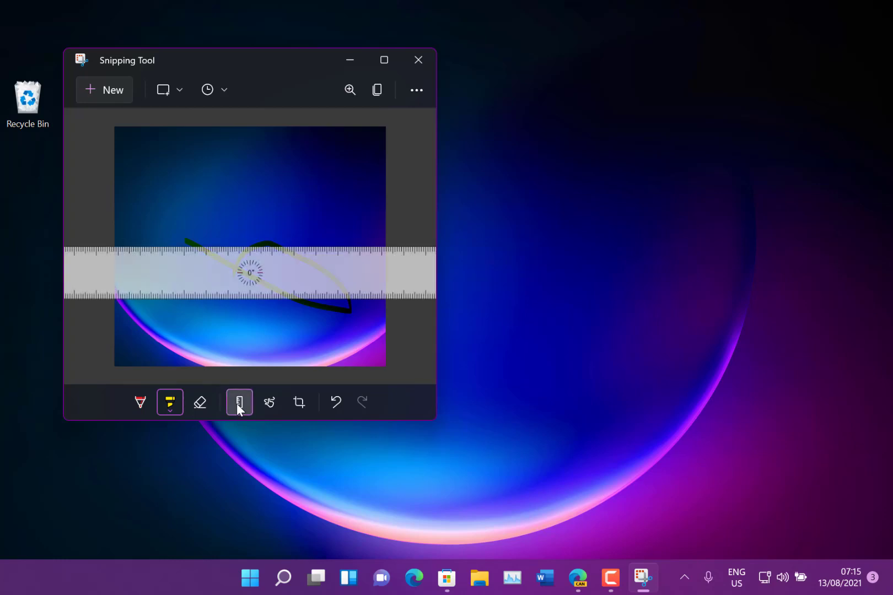
left_click(238, 403)
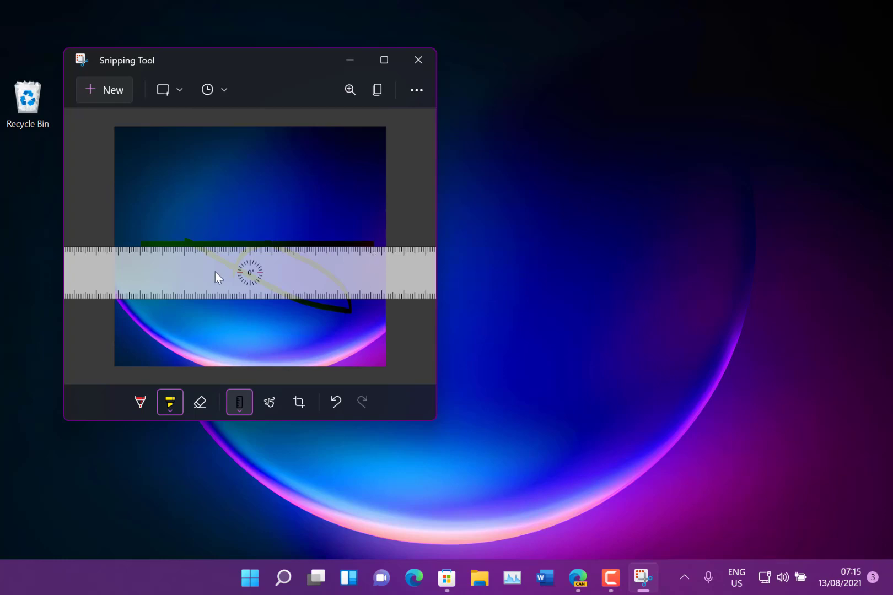
mouse_move(327, 281)
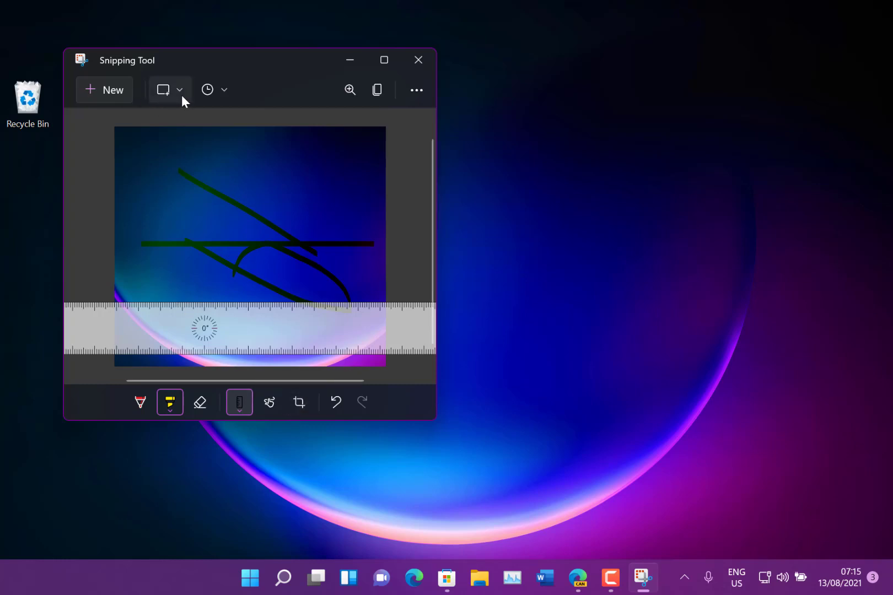
left_click(180, 89)
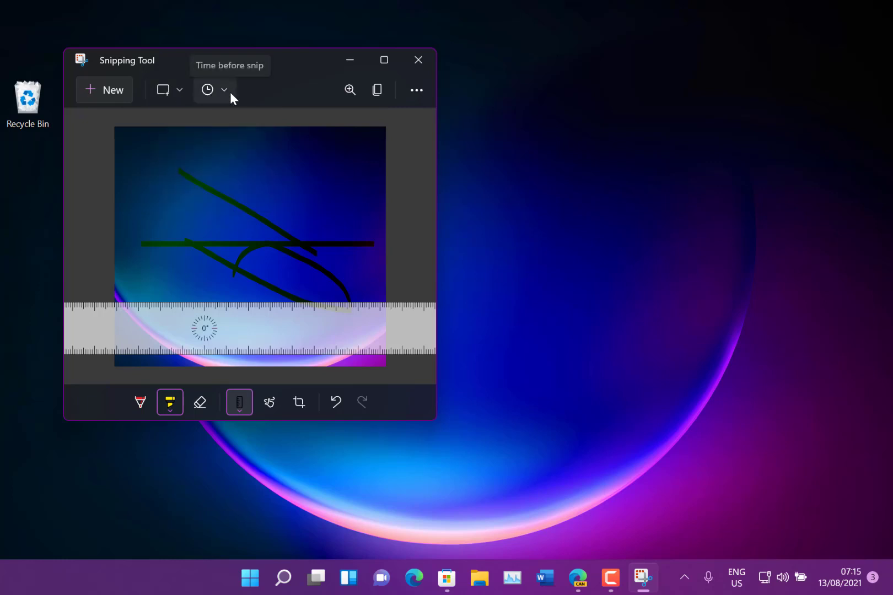
- Look at the snip delay options, then close the Snipping Tool window
left_click(225, 89)
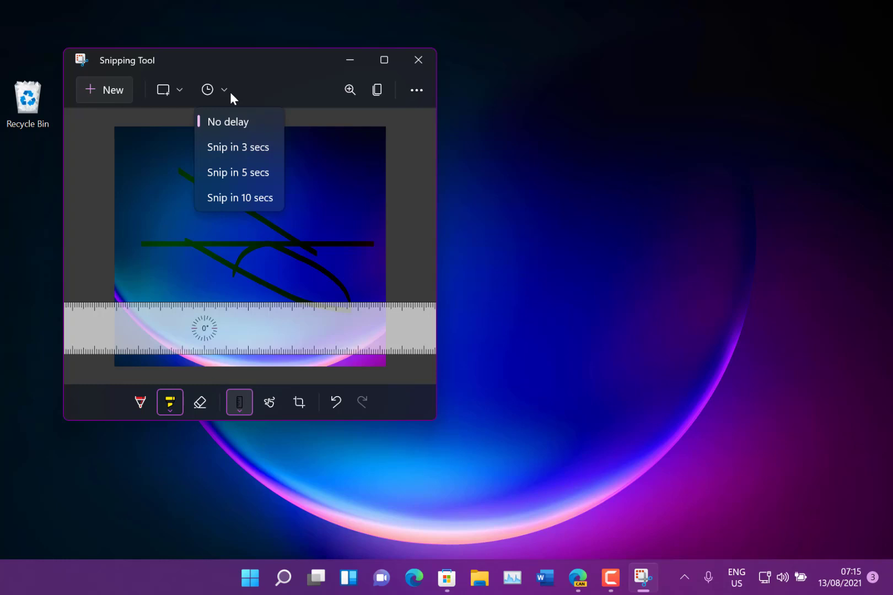
mouse_move(418, 59)
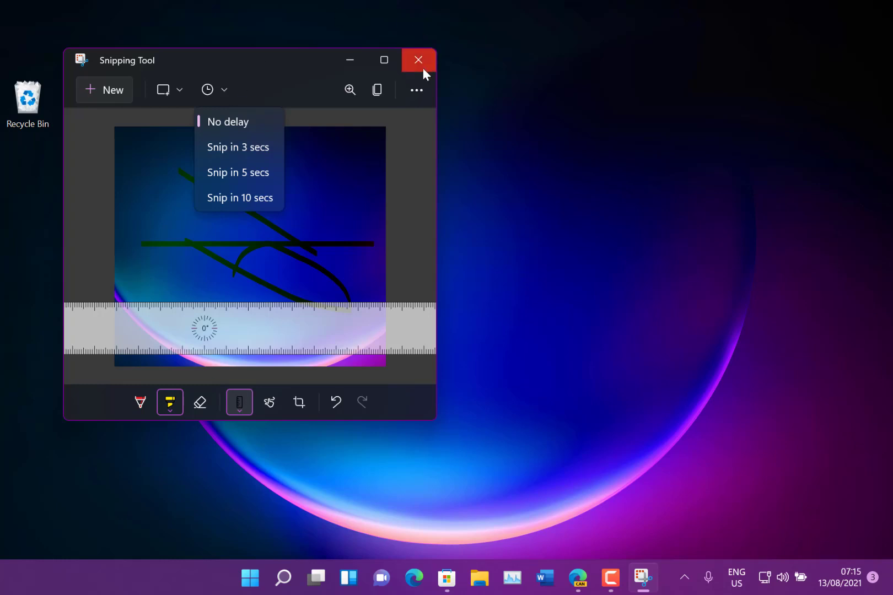
mouse_move(418, 59)
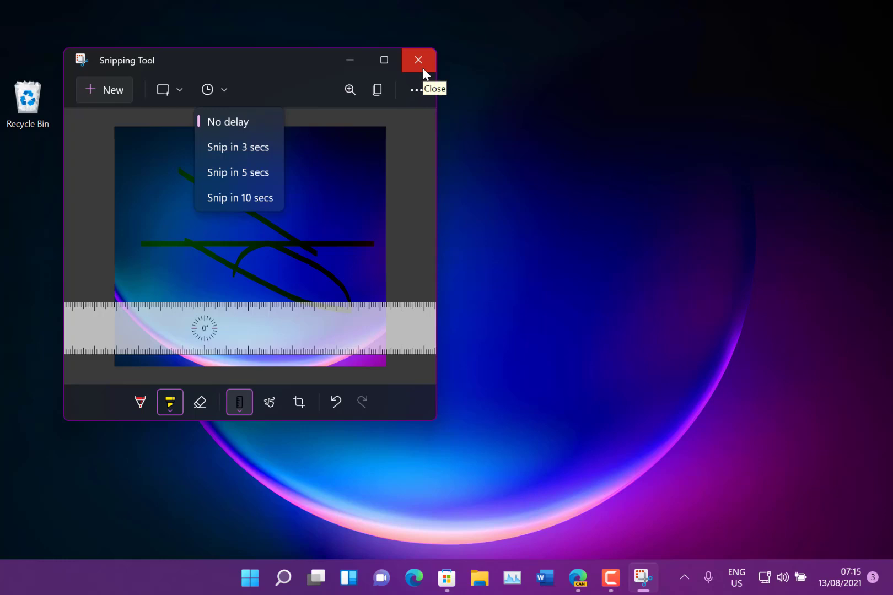
mouse_move(254, 77)
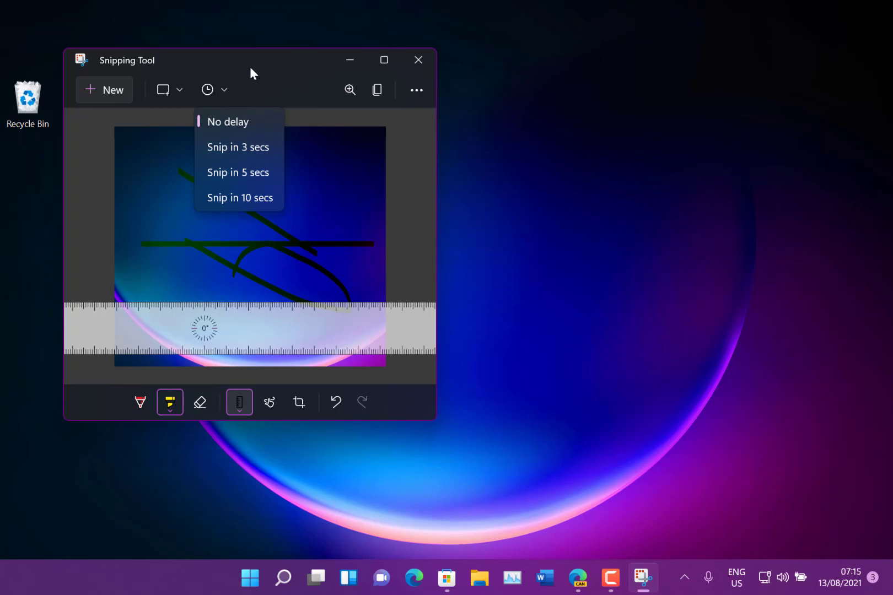
mouse_move(256, 78)
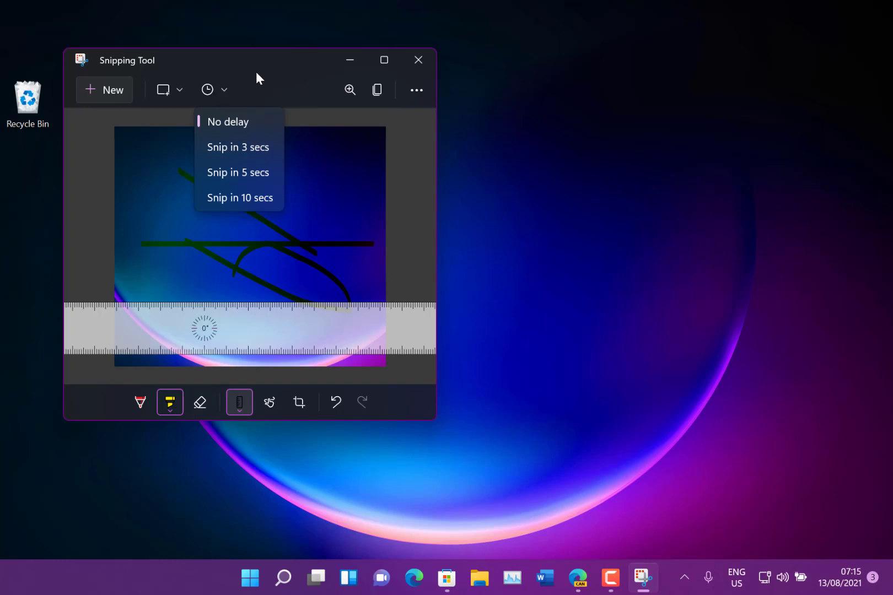
mouse_move(285, 77)
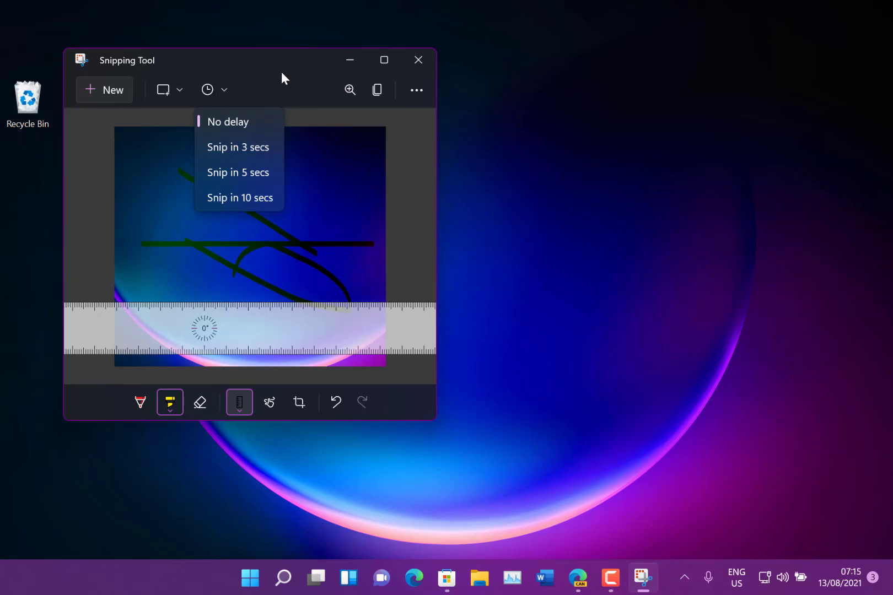
left_click(418, 60)
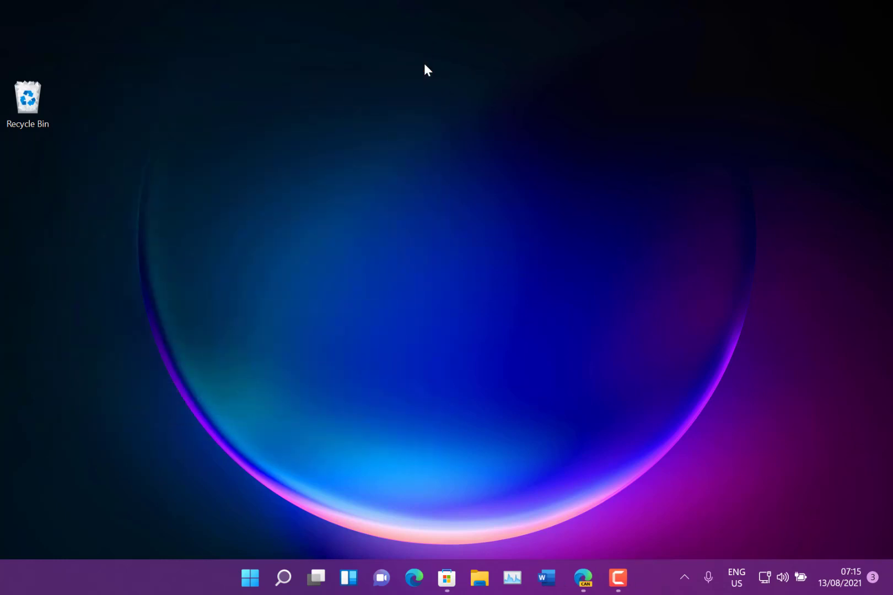
- Launch Calculator in Standard mode from Start by searching 'calculator'
type("calculator")
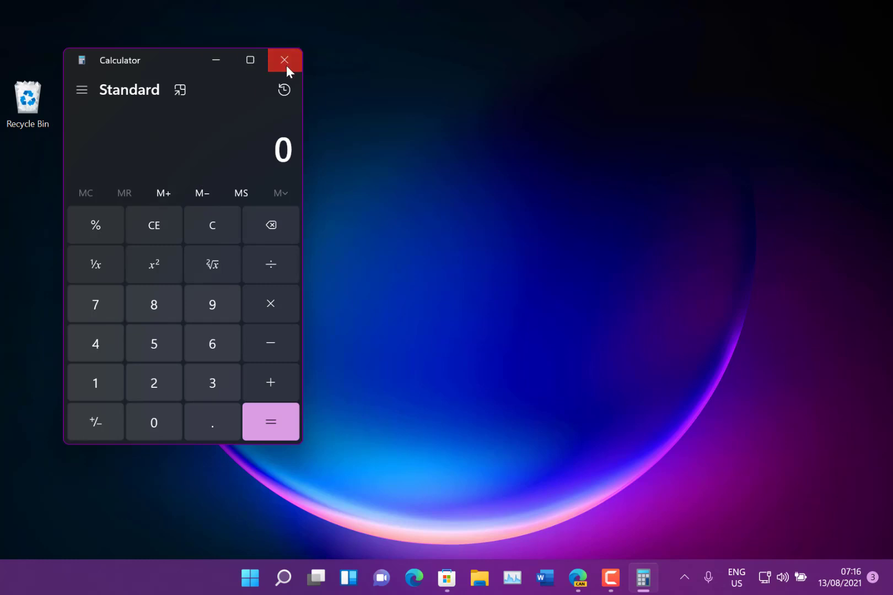
- Close Calculator and launch Mail from the Start pinned apps onto the Hotmail inbox
left_click(285, 59)
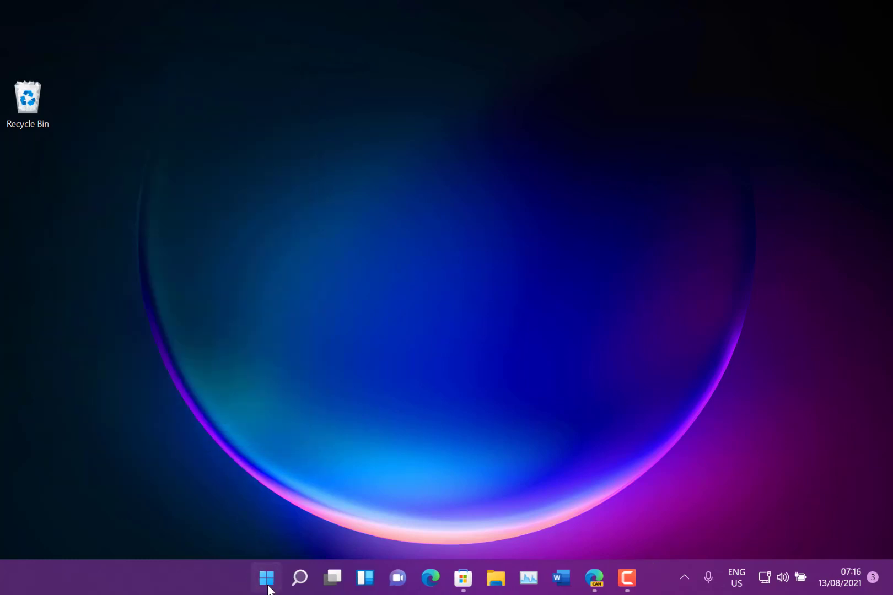
left_click(265, 578)
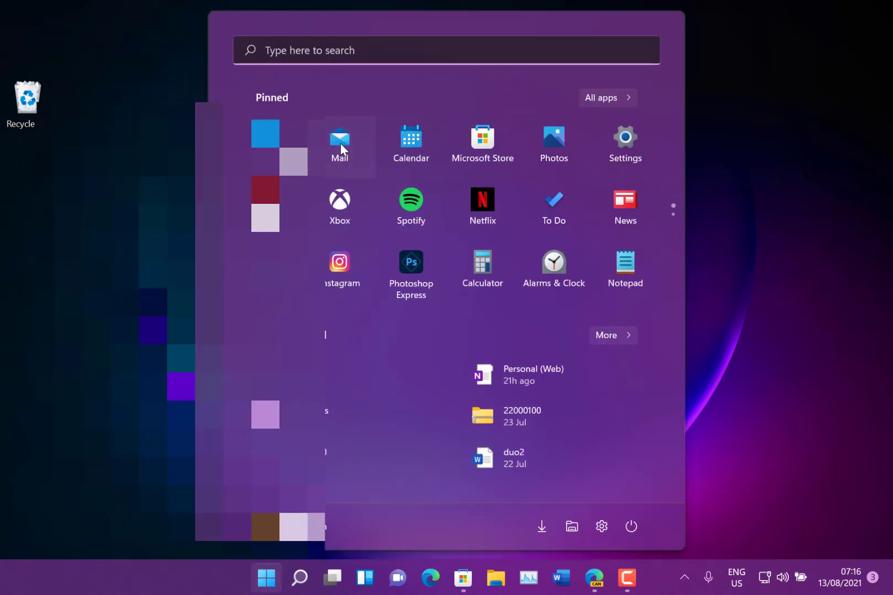
left_click(338, 146)
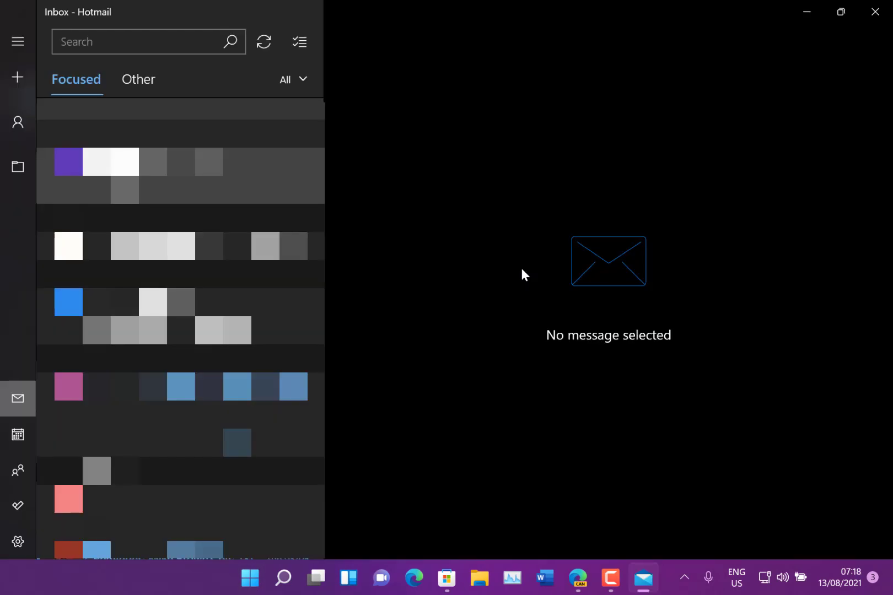
mouse_move(460, 257)
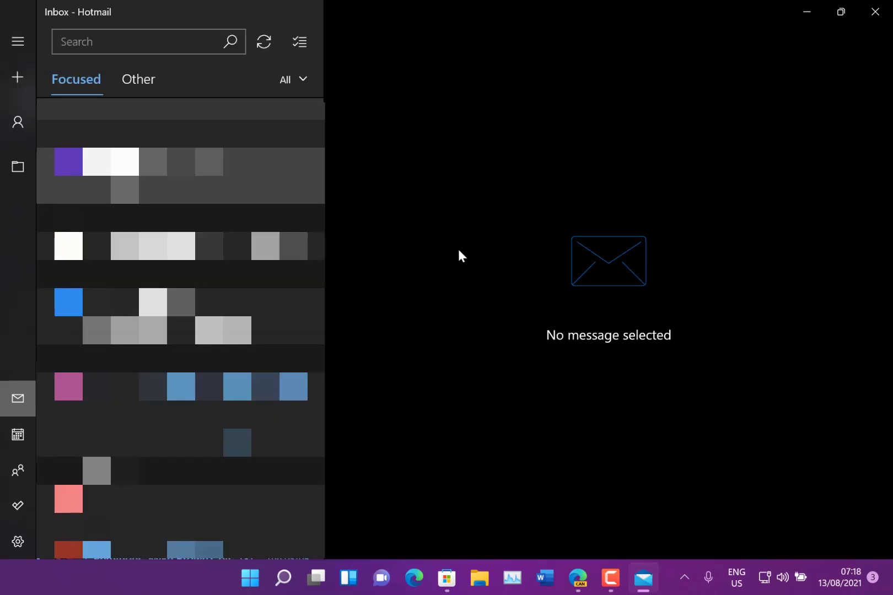
mouse_move(430, 232)
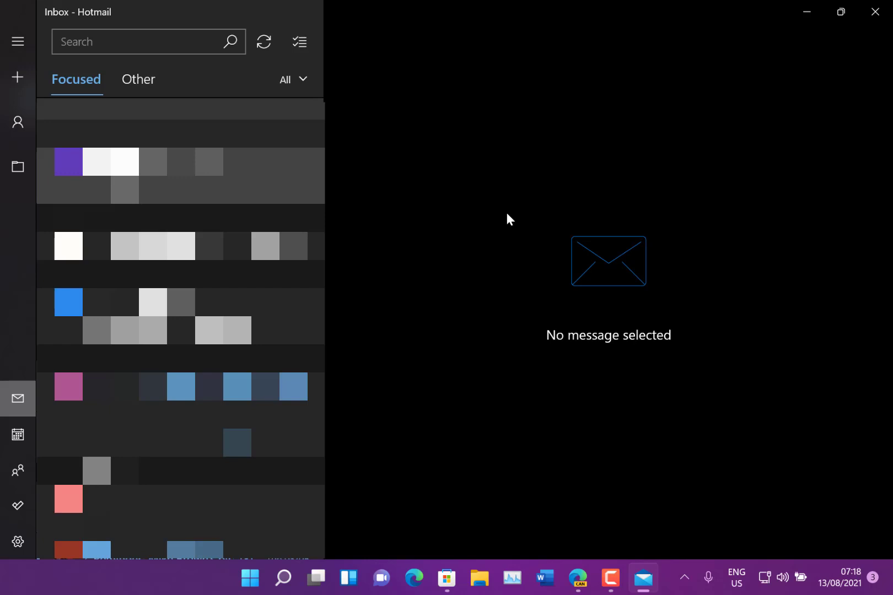
mouse_move(460, 274)
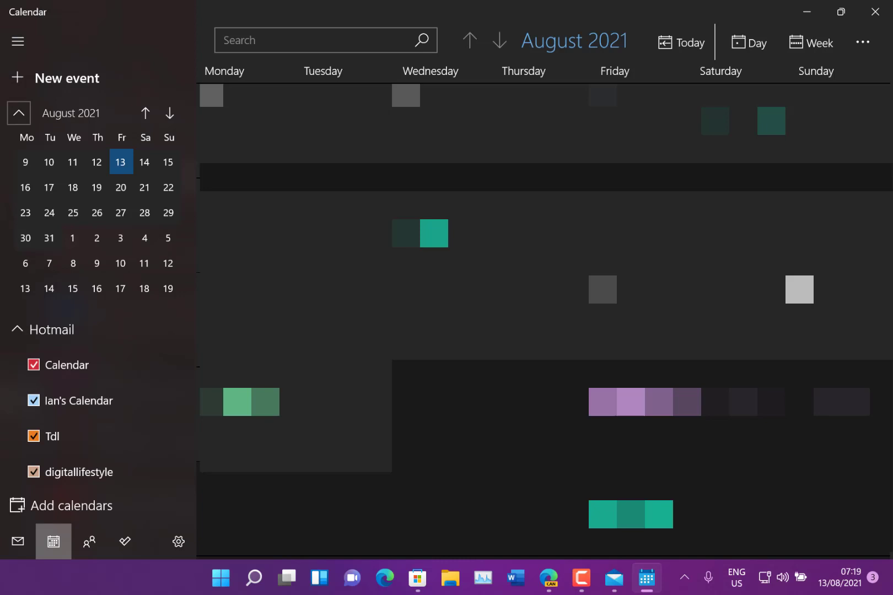
mouse_move(132, 45)
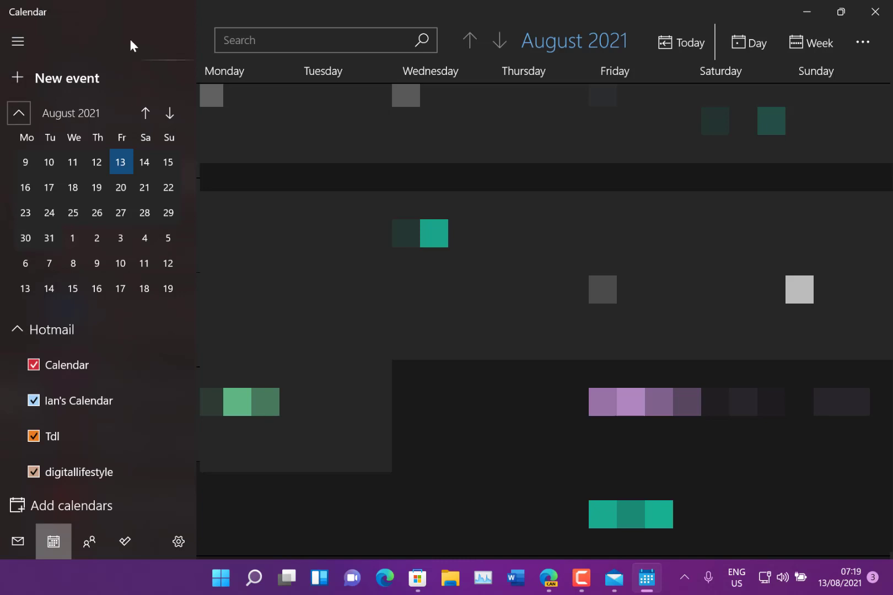
- Close the Calendar window showing August 2021, leaving the empty desktop
left_click(17, 41)
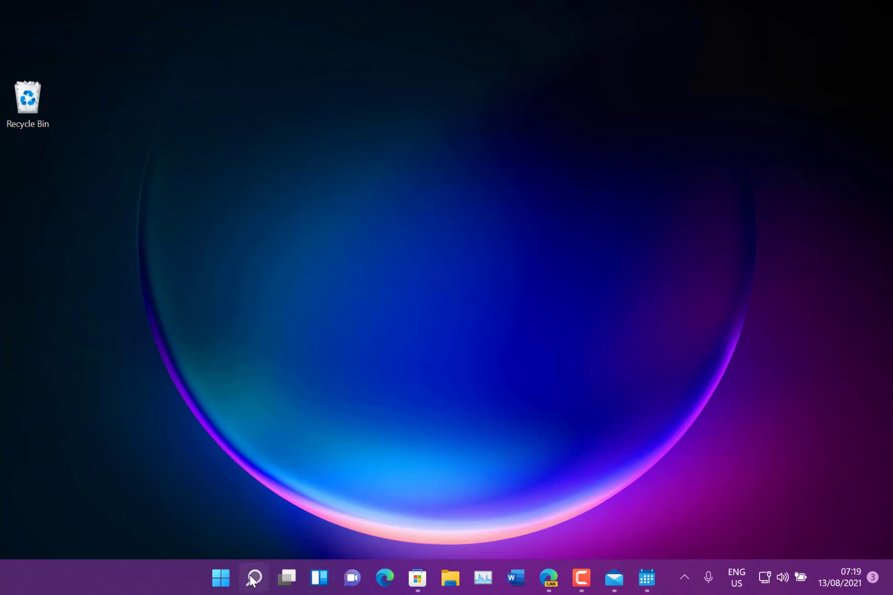
left_click(252, 577)
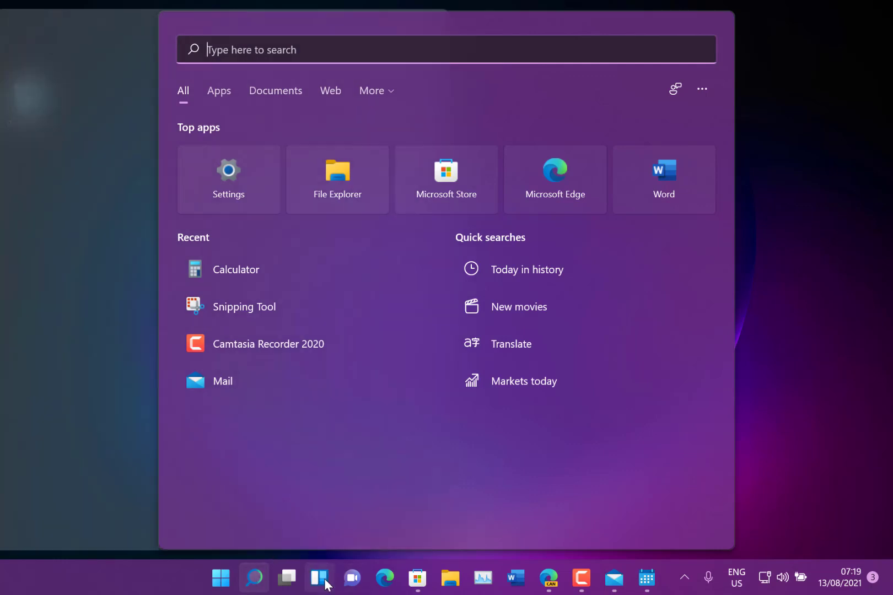
left_click(319, 578)
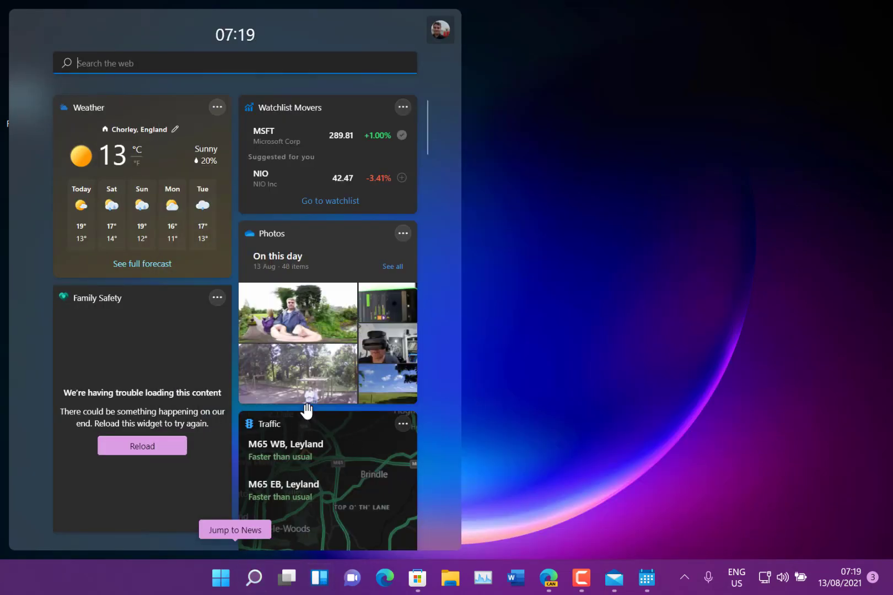
left_click(142, 445)
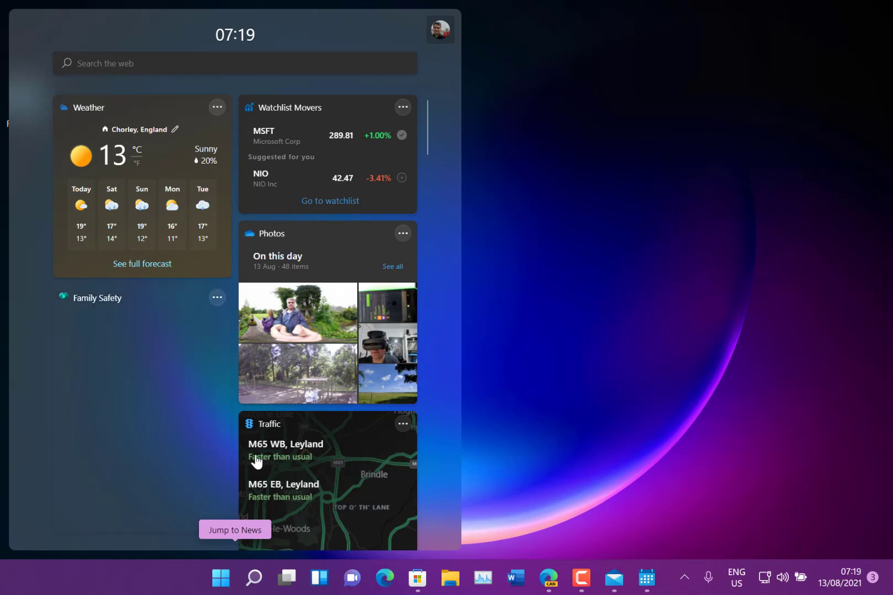
scroll("down", 3)
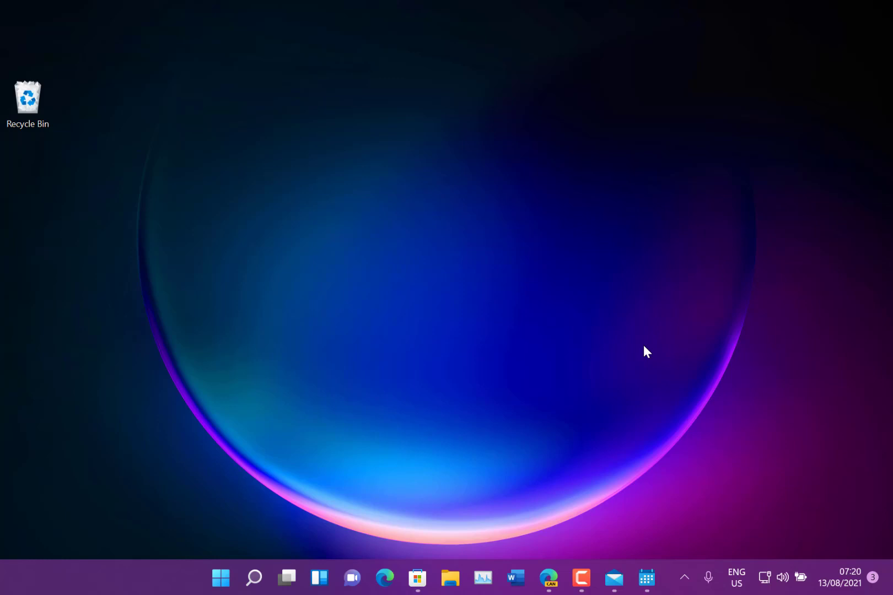
mouse_move(561, 237)
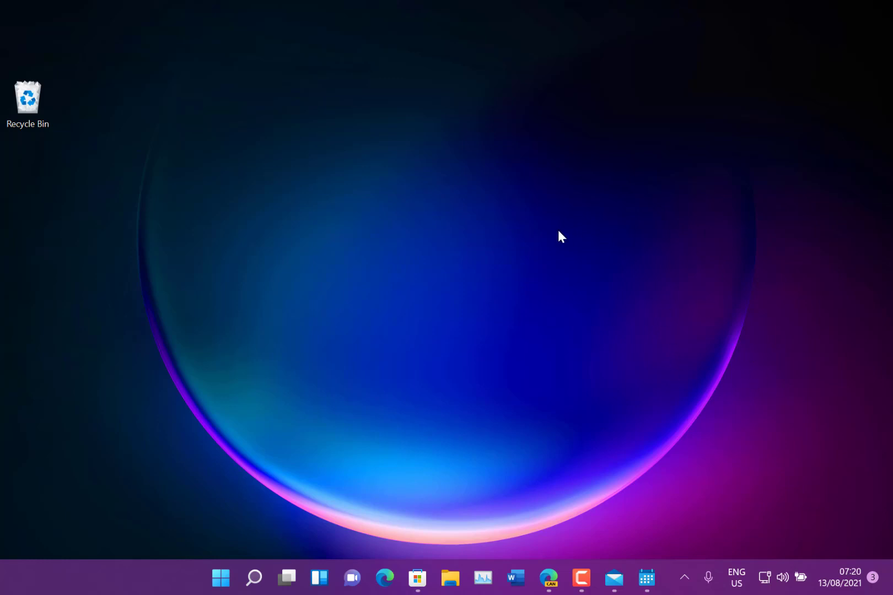
mouse_move(654, 590)
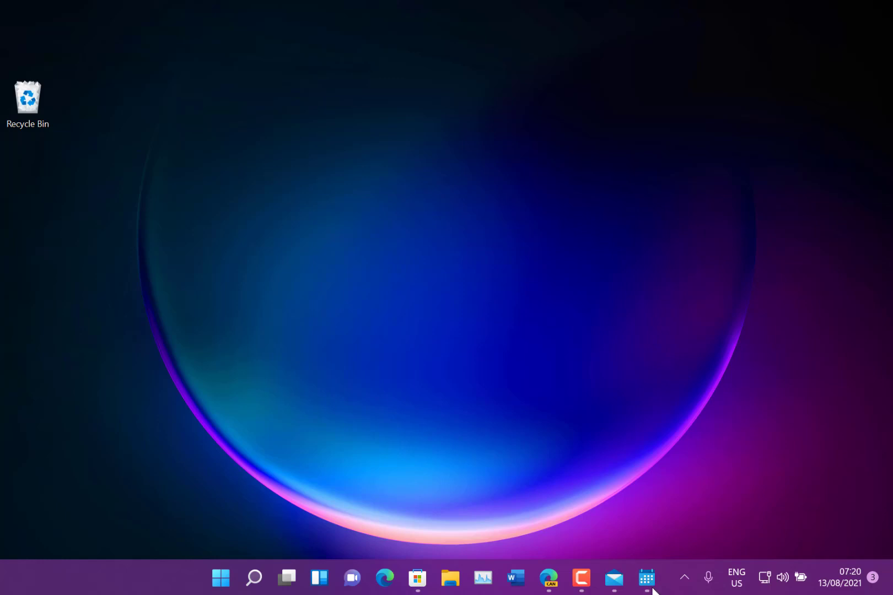
mouse_move(695, 405)
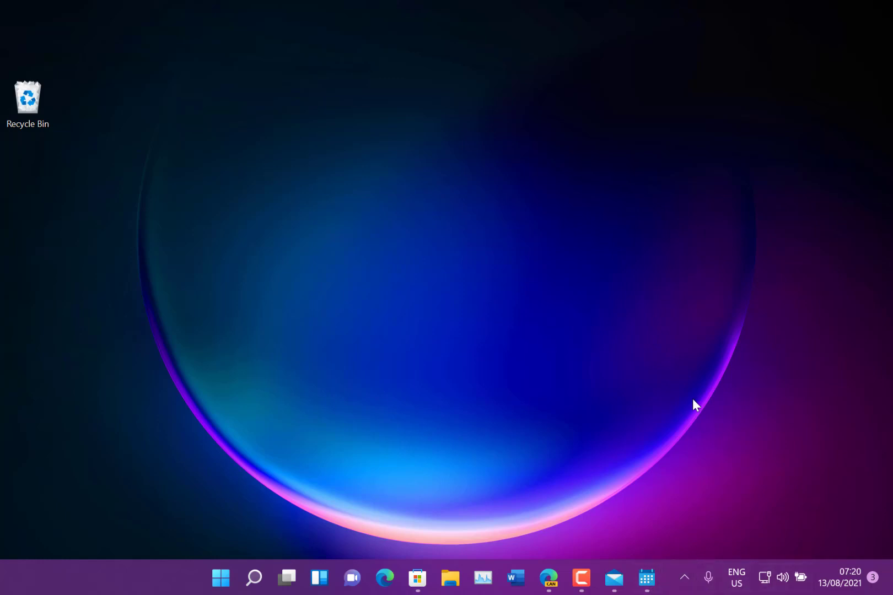
mouse_move(638, 350)
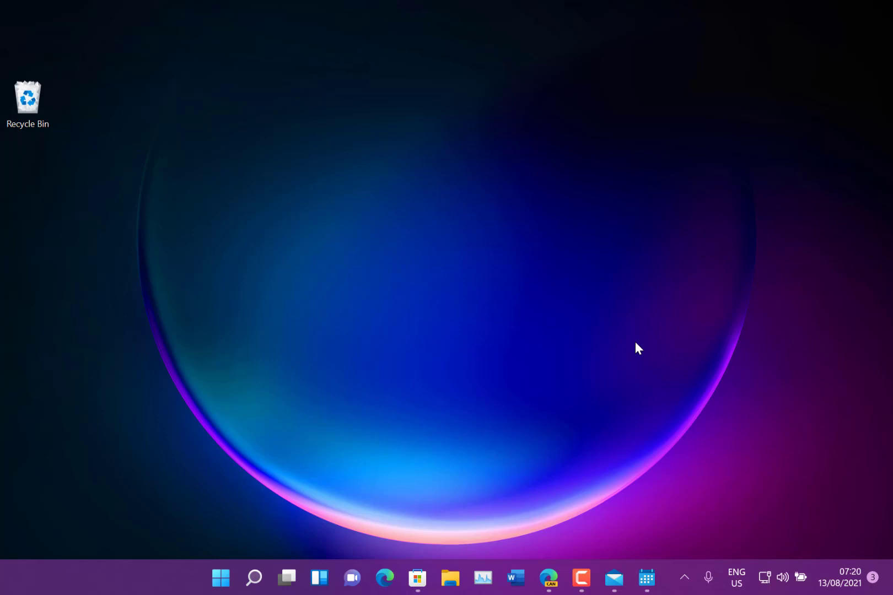
mouse_move(676, 441)
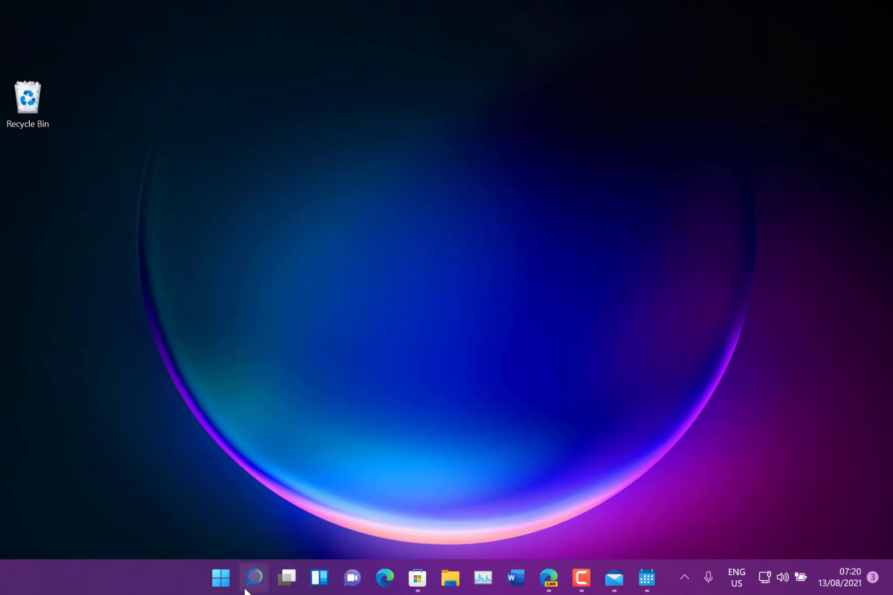
mouse_move(65, 384)
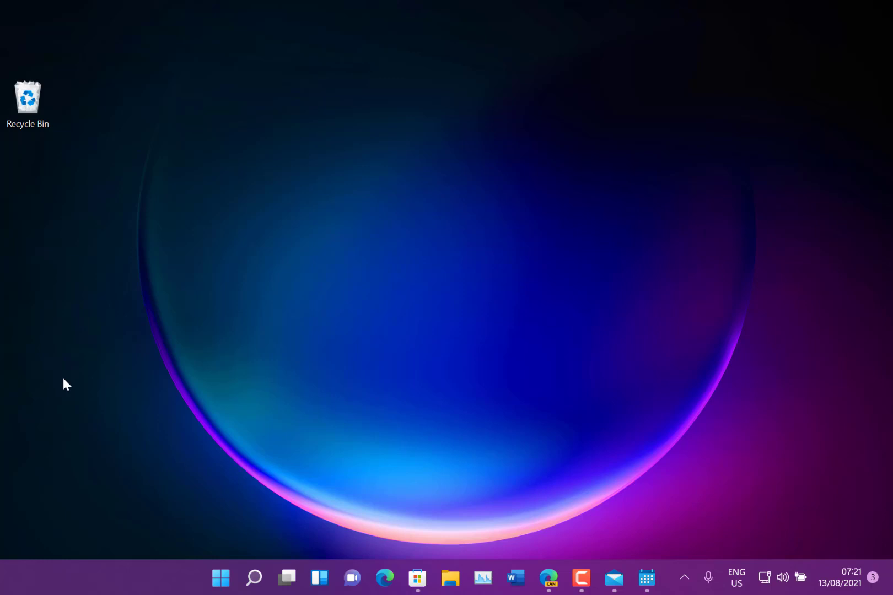
mouse_move(198, 551)
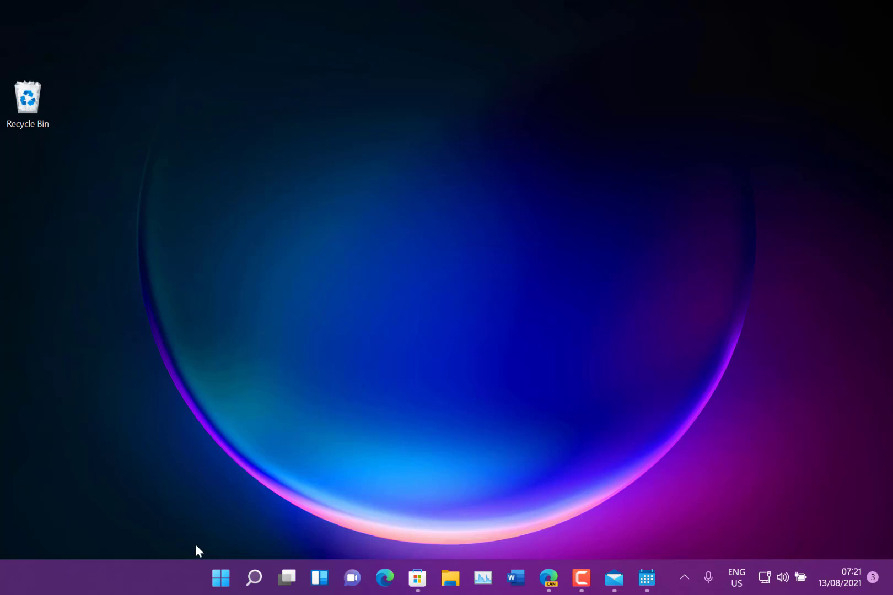
- Launch Microsoft Store from Start and go to its Home page
left_click(220, 578)
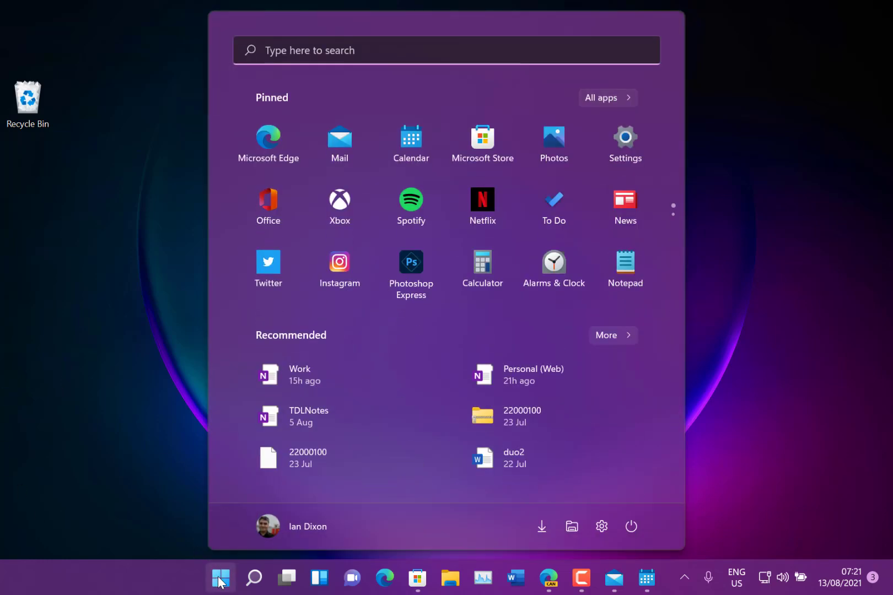
mouse_move(482, 142)
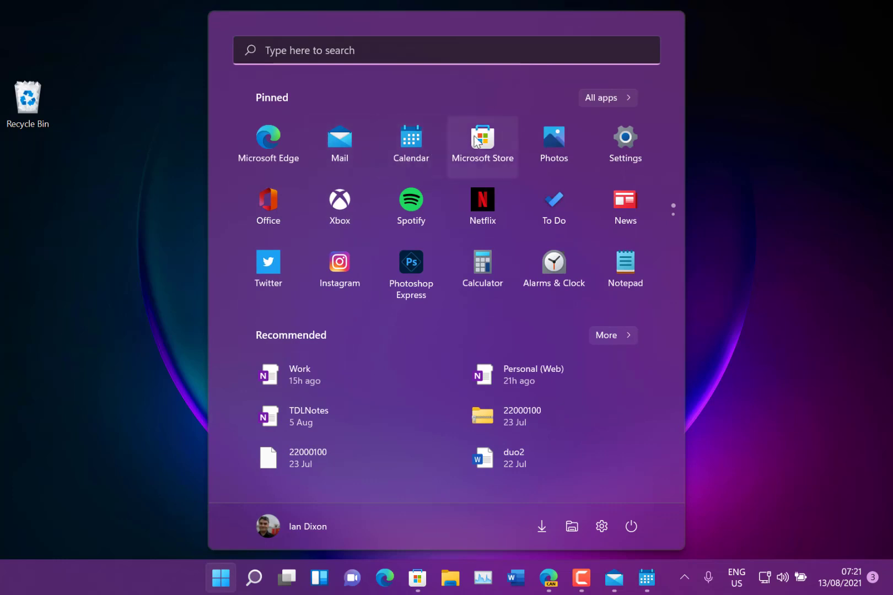
left_click(482, 140)
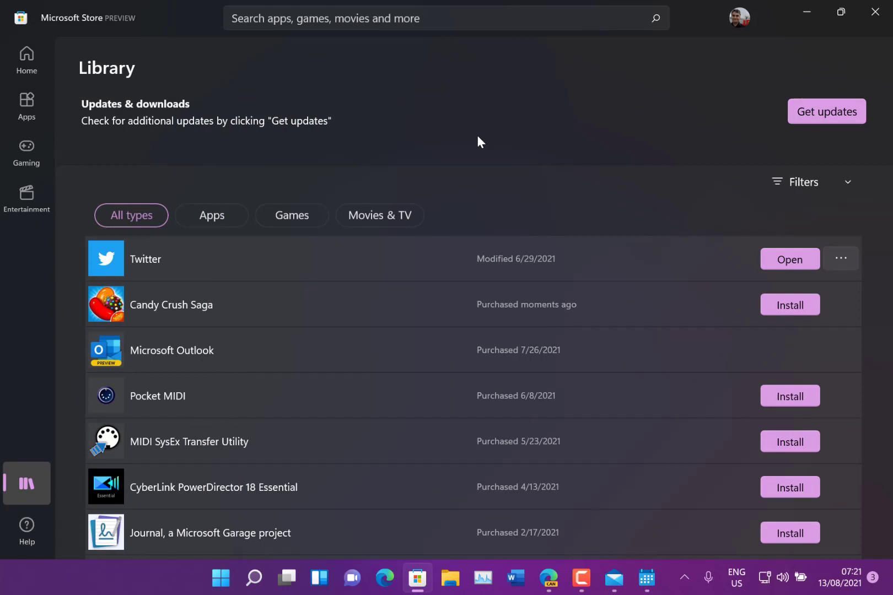
mouse_move(10, 72)
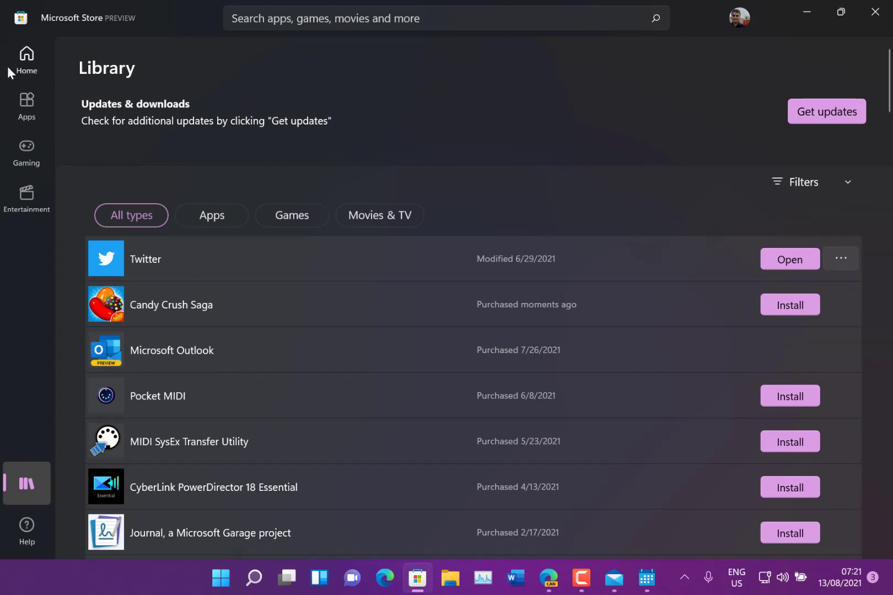
left_click(26, 58)
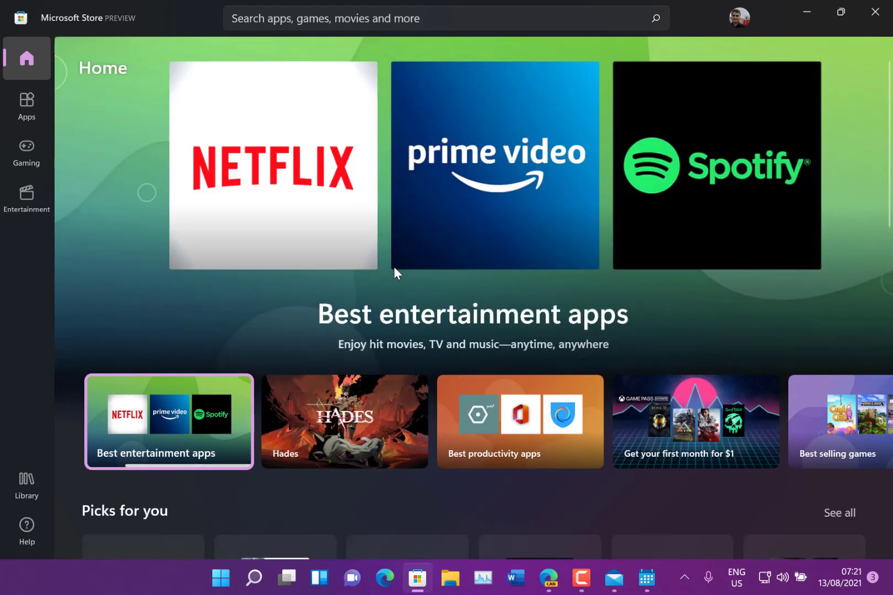
- Scroll through the Store Home page, then close Microsoft Store
scroll("down", 3)
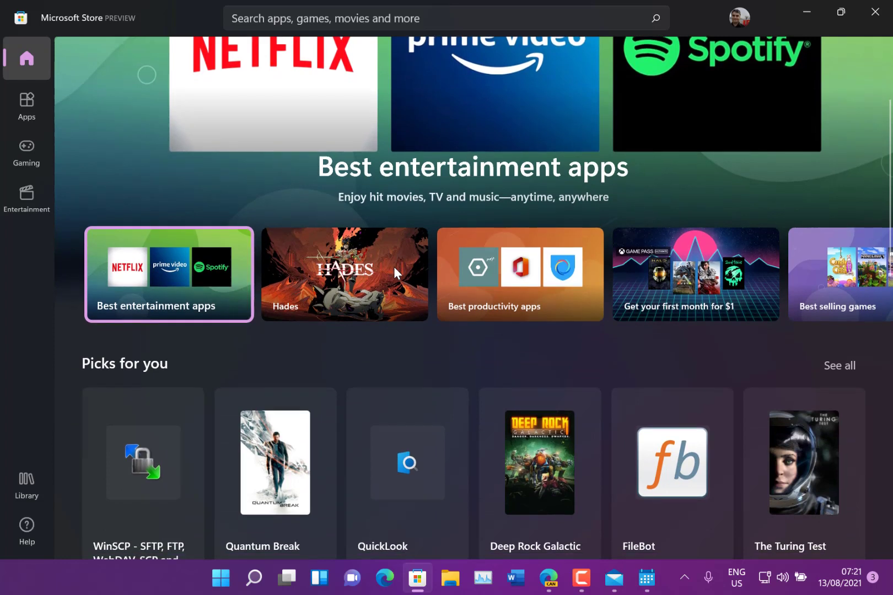
mouse_move(340, 360)
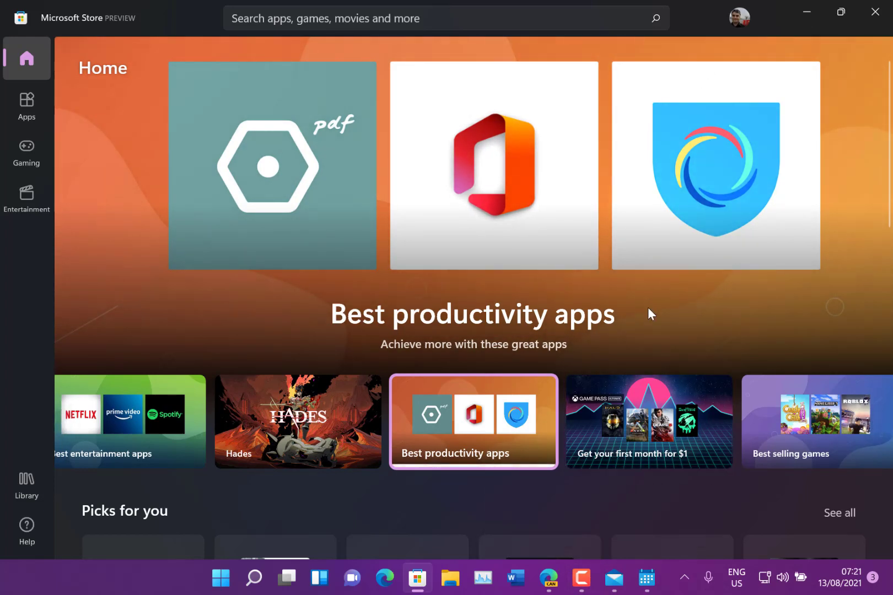
left_click(839, 11)
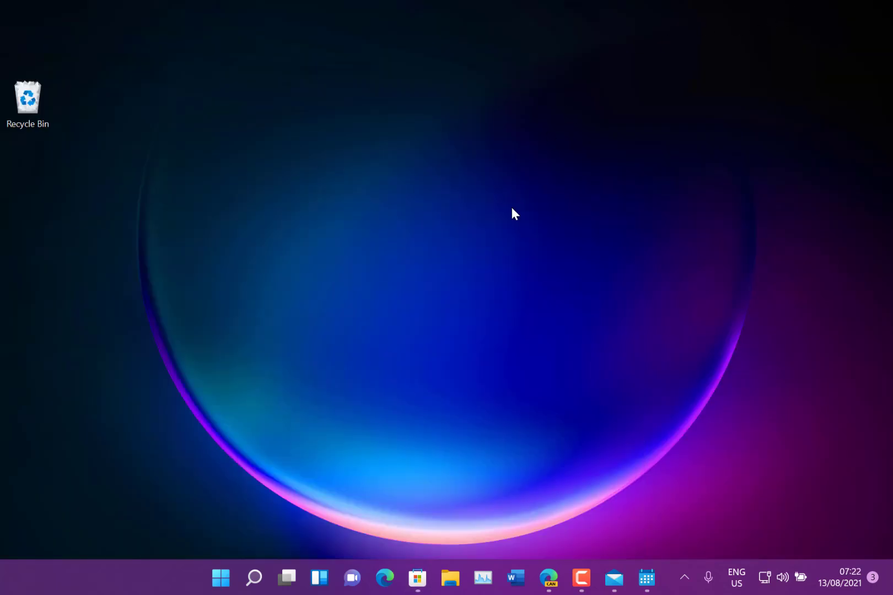
mouse_move(399, 325)
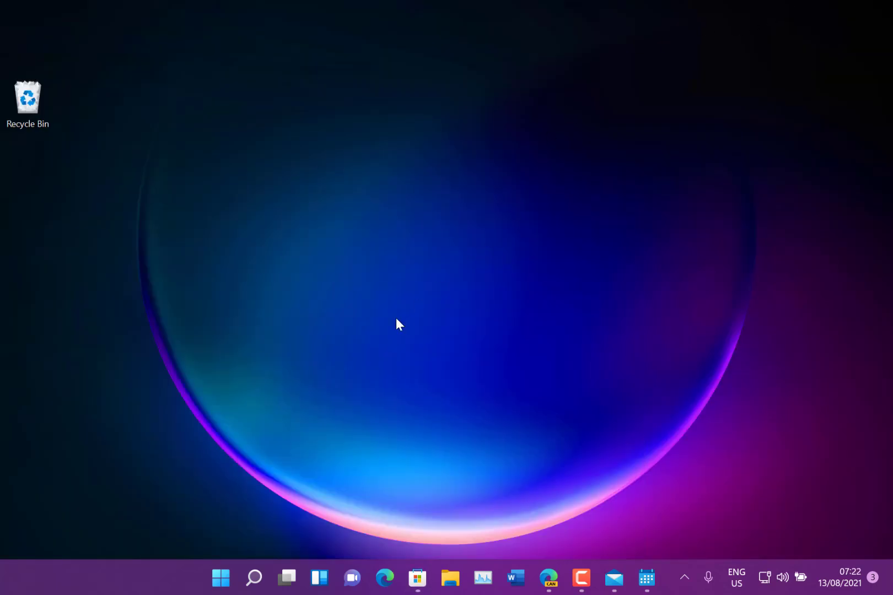